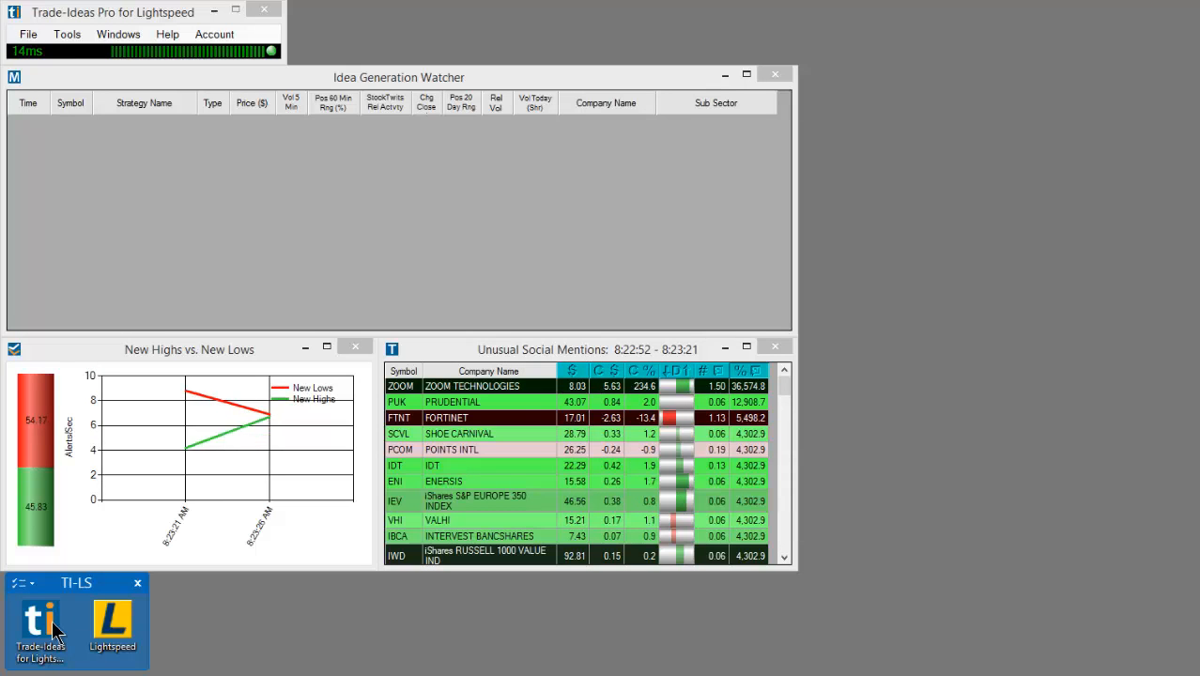
# Step: Launch Lightspeed Trader from the TI-LS toolbar and log in with the saved credentials
pyautogui.click(113, 620)
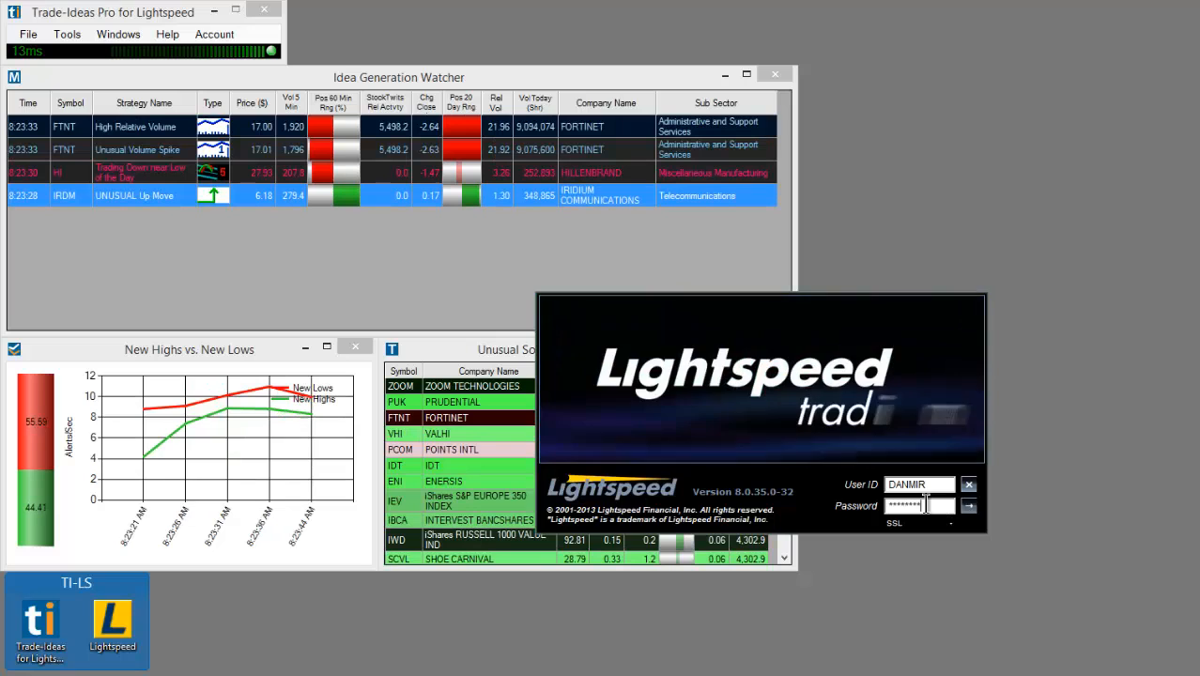
pyautogui.click(969, 507)
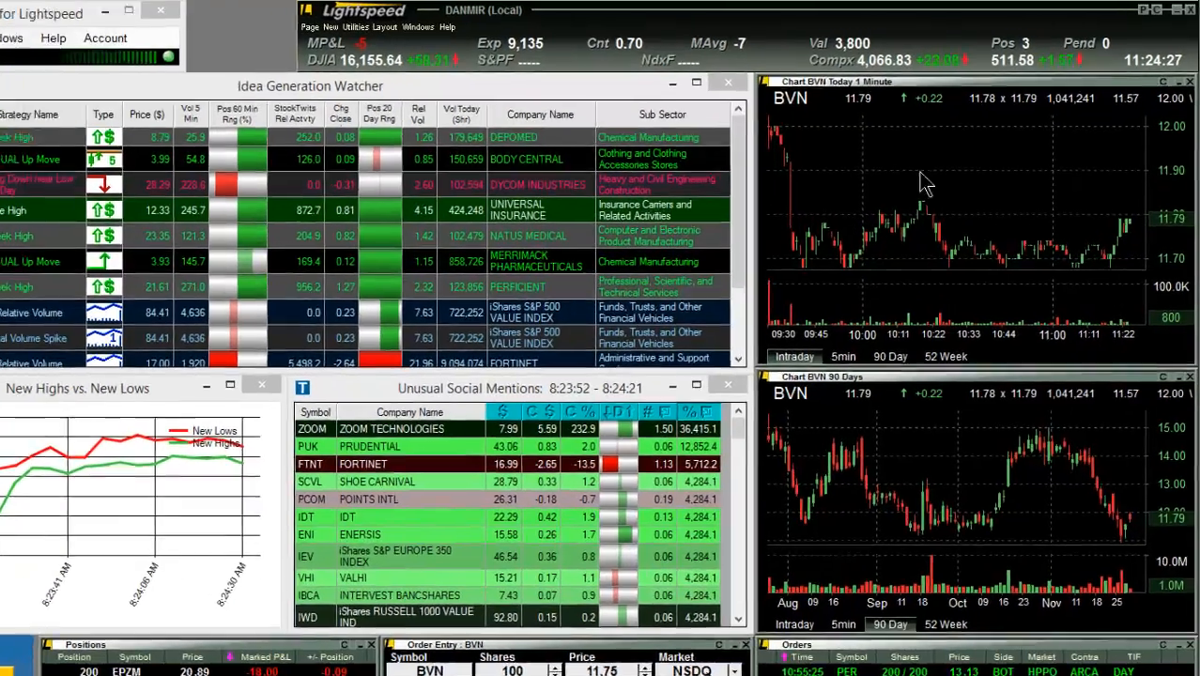
# Step: Open the Gray Box extension settings and start browsing for its DLL file
pyautogui.click(47, 36)
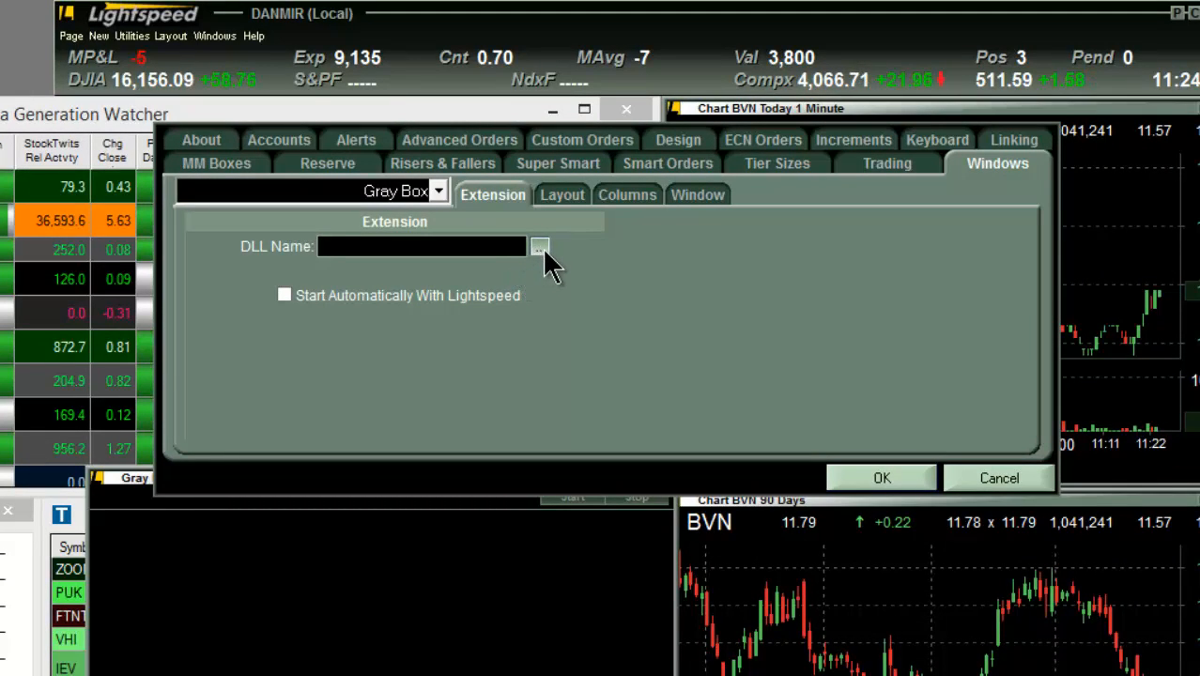
pyautogui.click(541, 246)
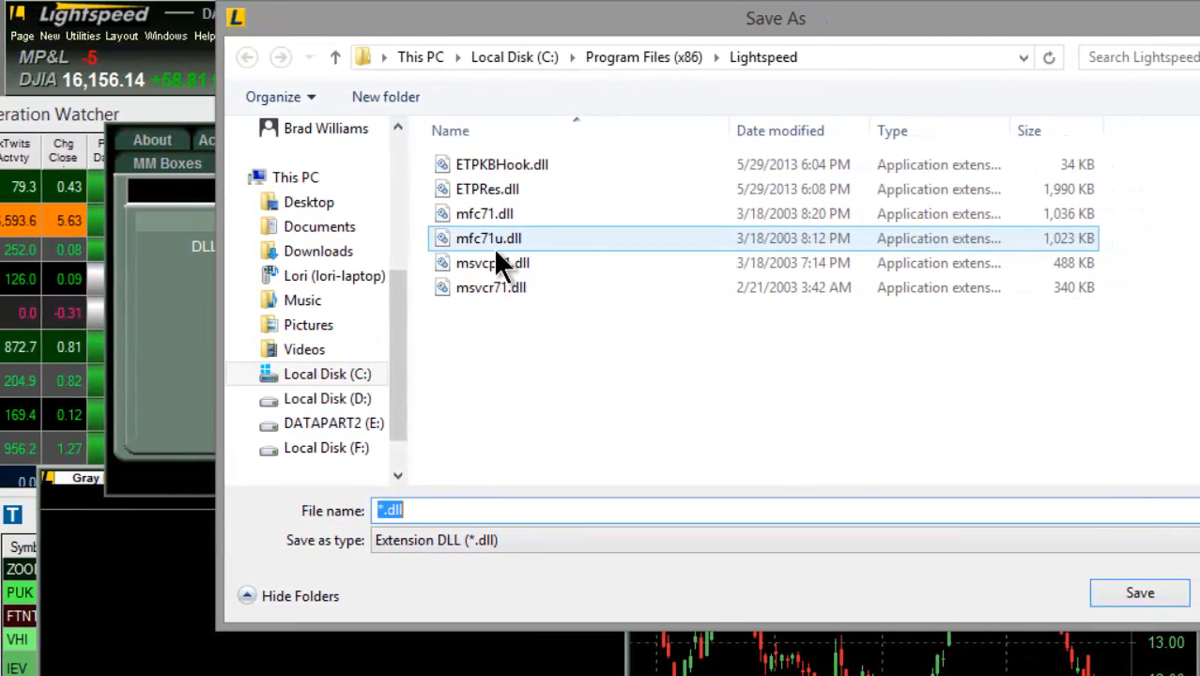
# Step: Select LightspeedTradeIdeasBridge.DLL from Program Files (x86)\Trade-Ideas\Trade-Ideas For Lightspeed\LightspeedBridge as the extension DLL
pyautogui.click(326, 373)
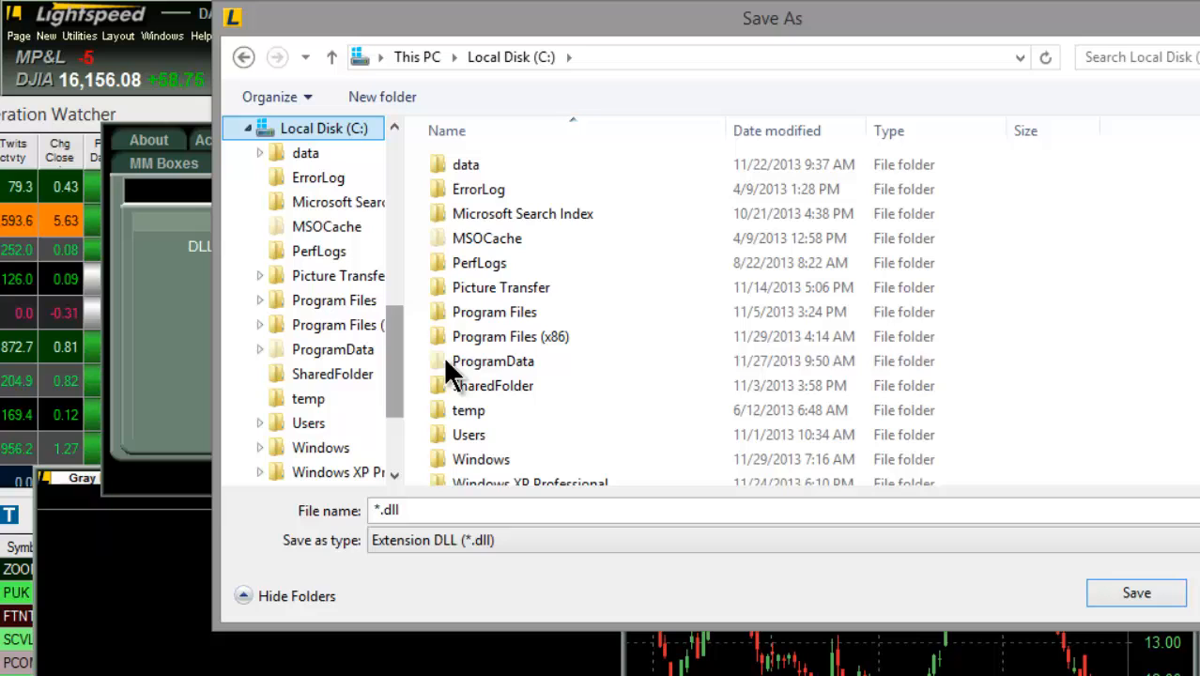
pyautogui.doubleClick(511, 336)
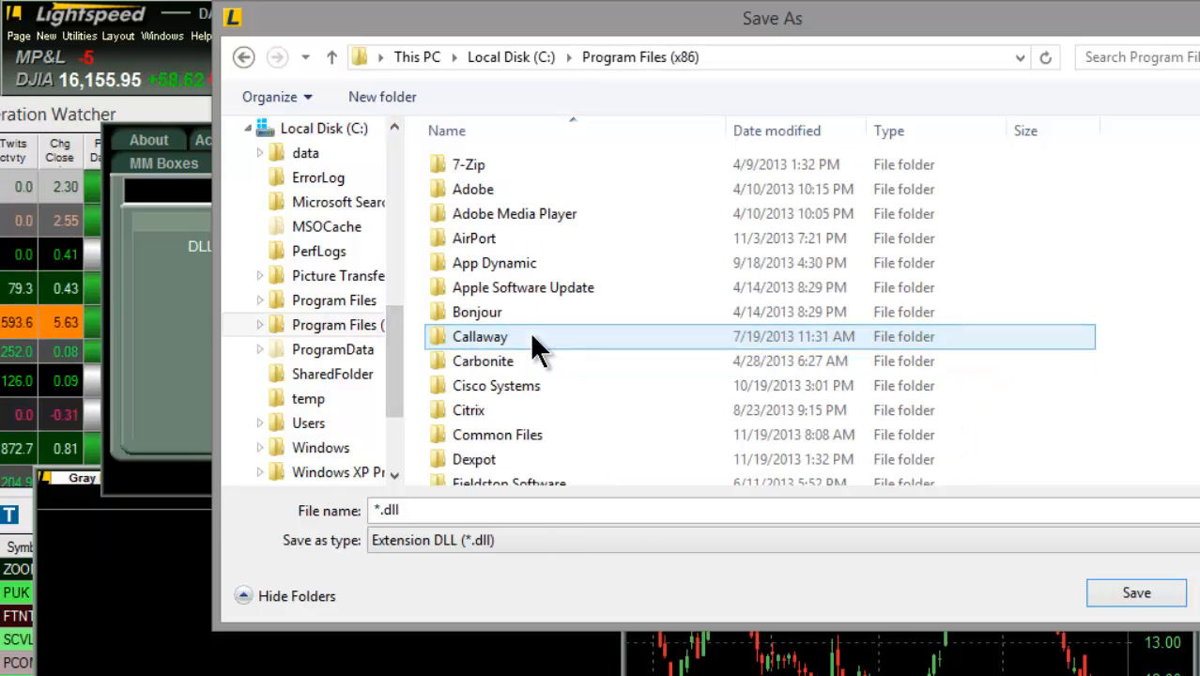
pyautogui.scroll(-3)
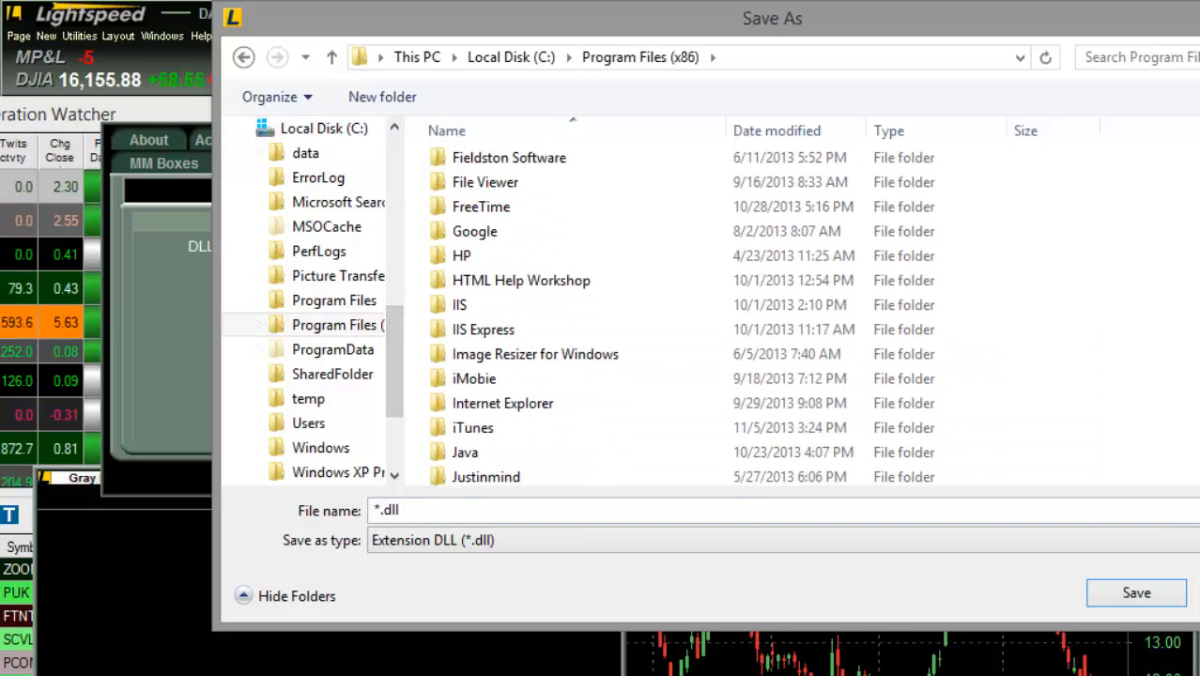
pyautogui.scroll(-3)
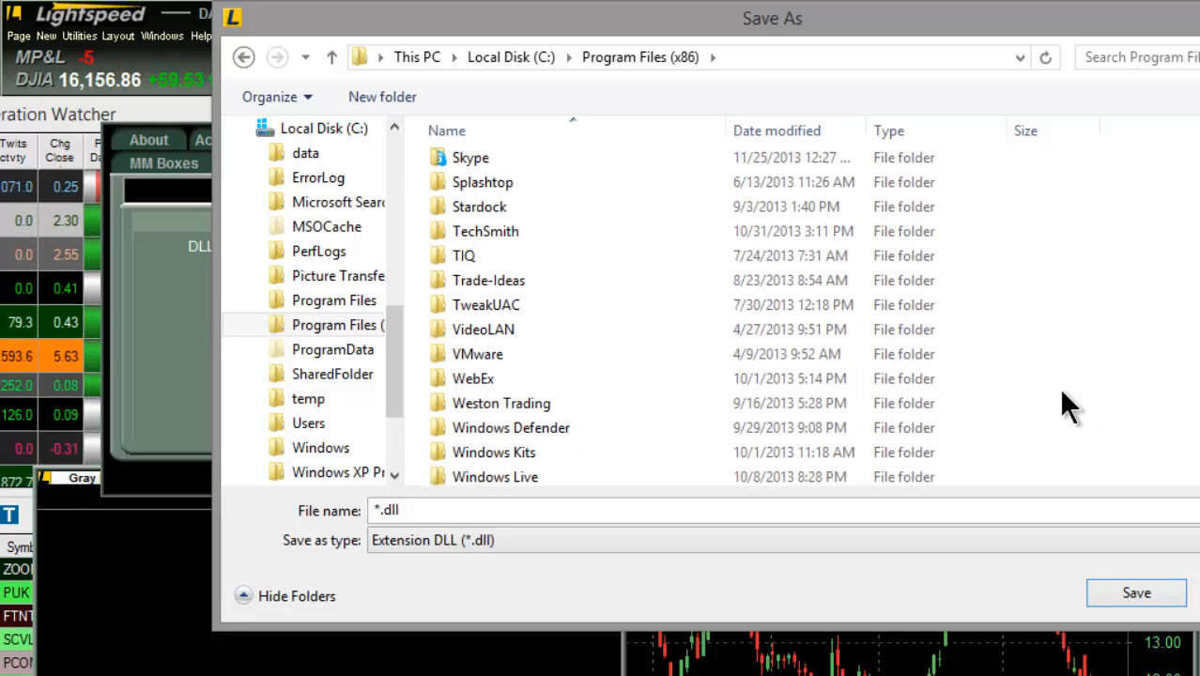
pyautogui.doubleClick(488, 280)
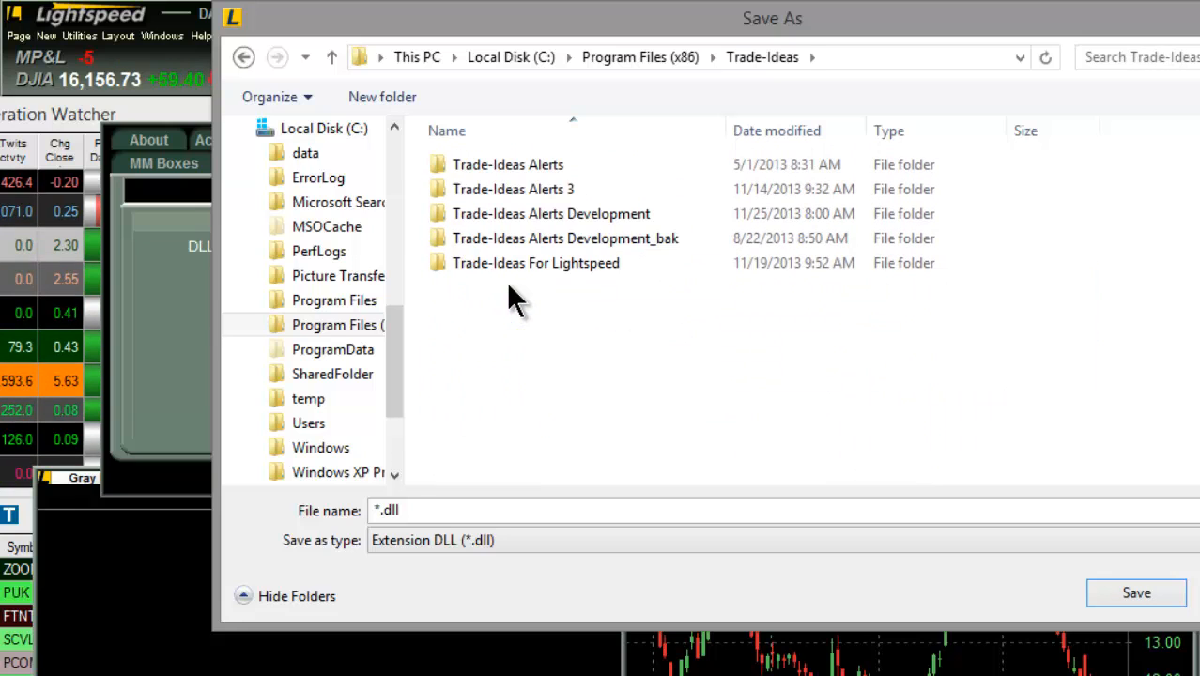
pyautogui.click(535, 263)
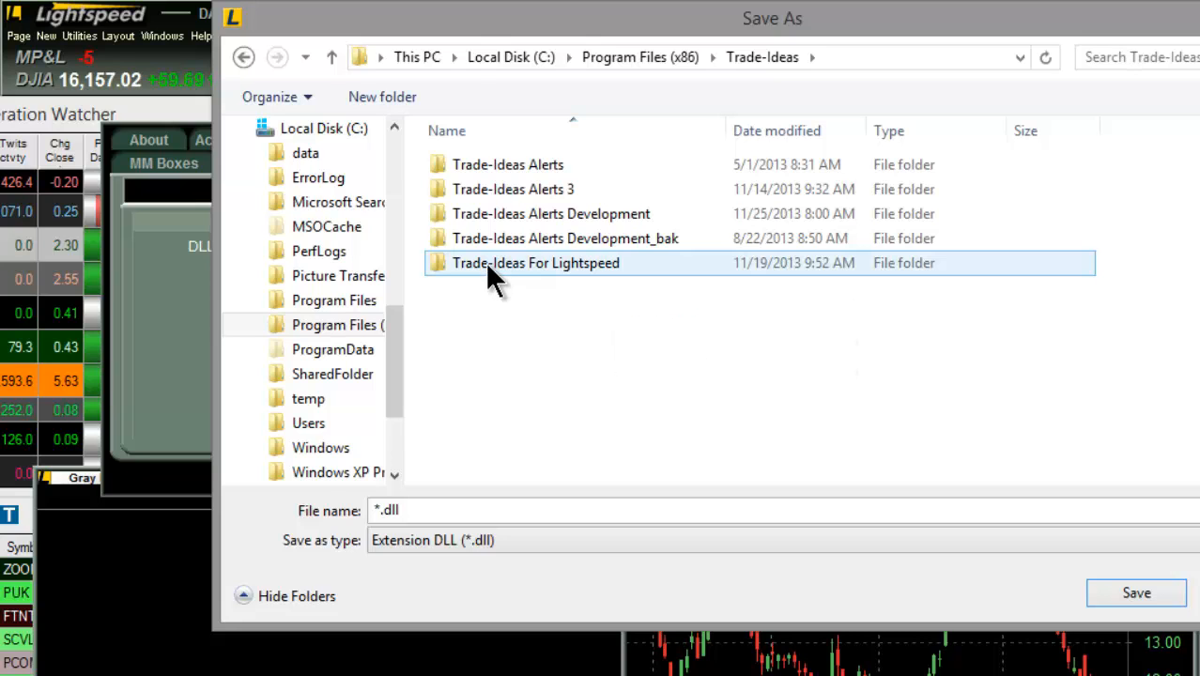
pyautogui.doubleClick(535, 263)
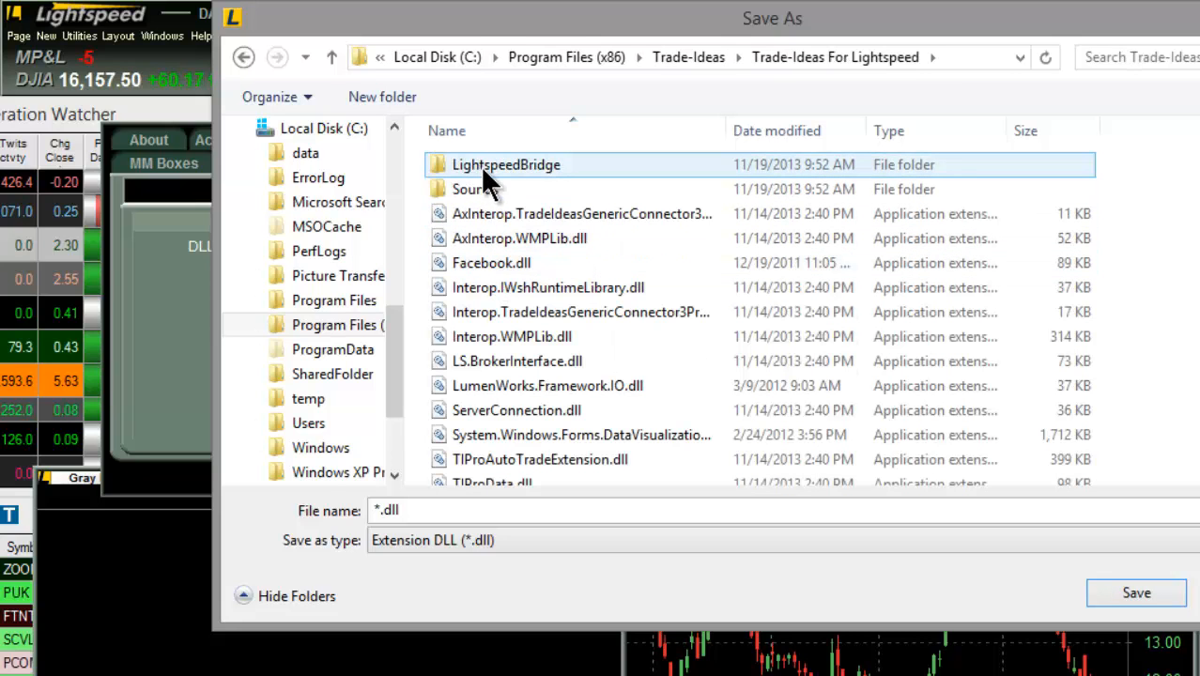
pyautogui.moveTo(510, 172)
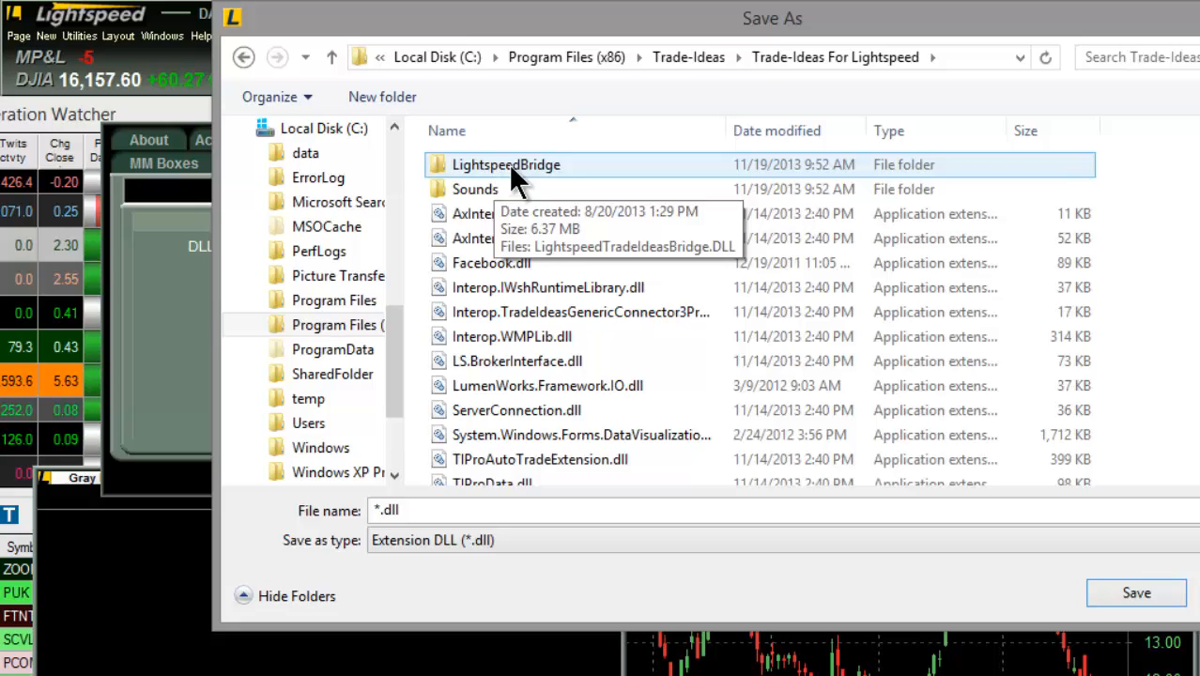
pyautogui.doubleClick(507, 165)
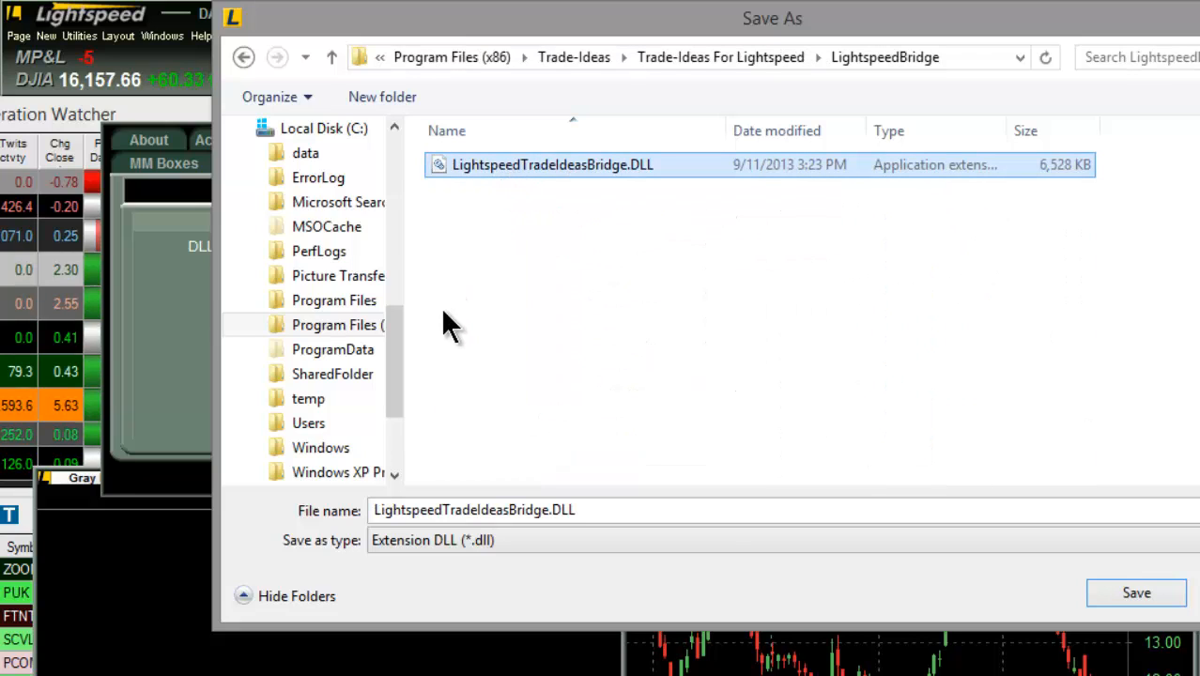
pyautogui.moveTo(474, 338)
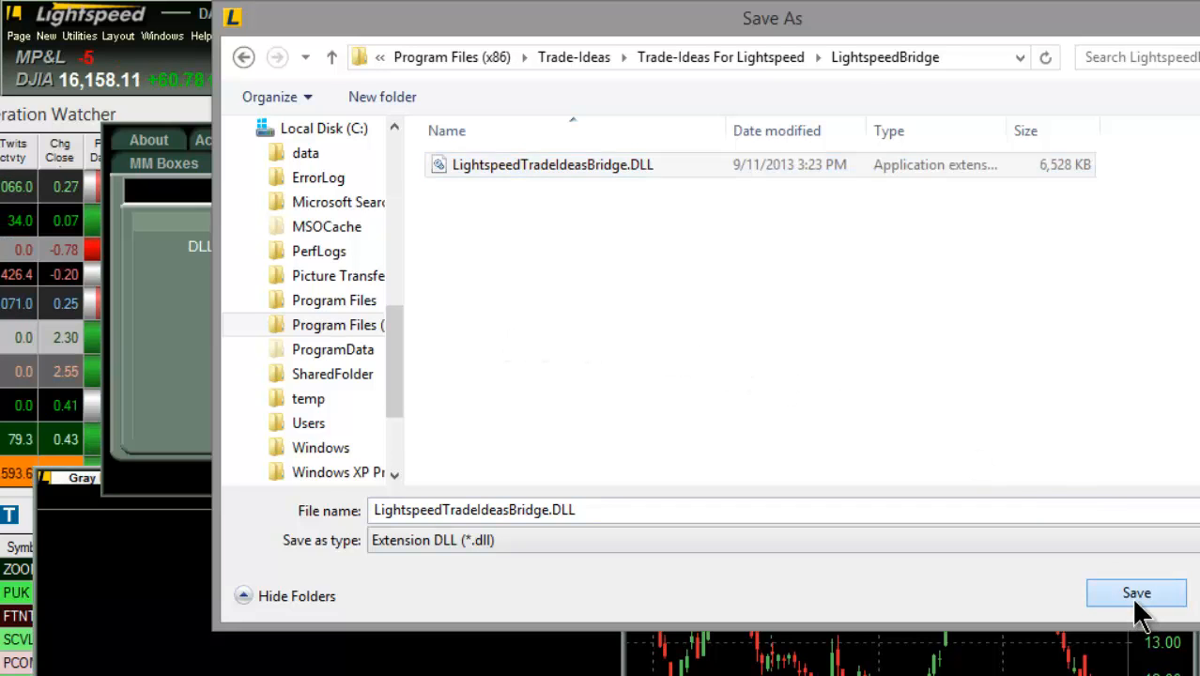
pyautogui.click(1136, 593)
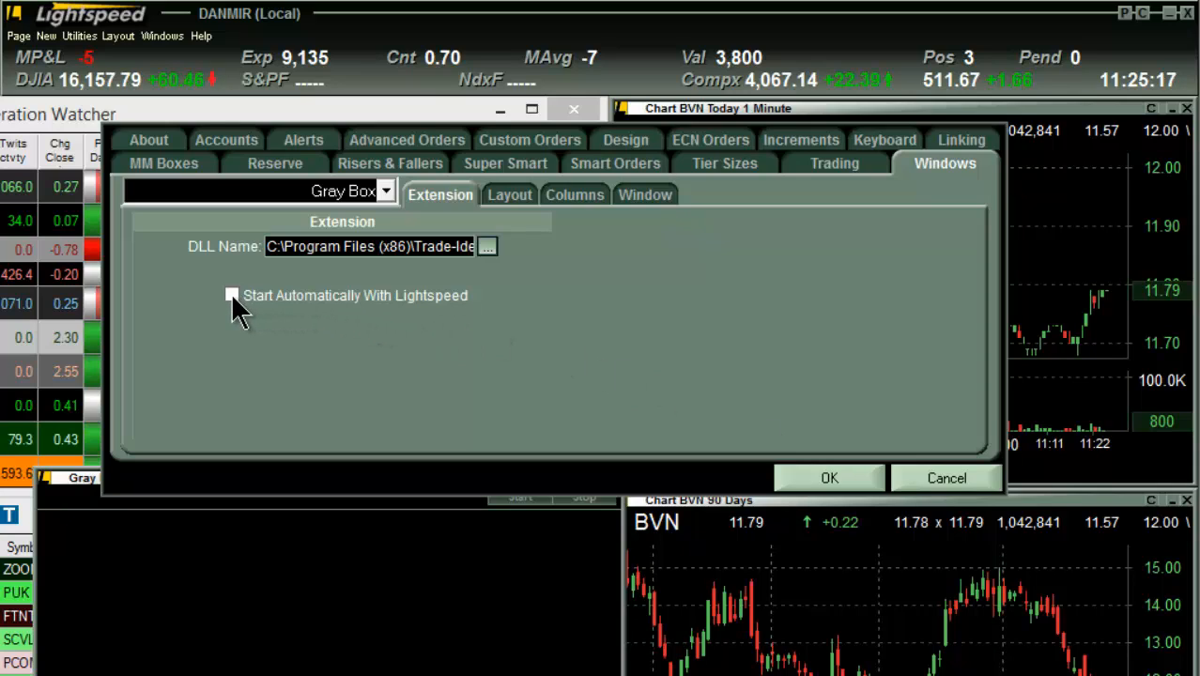
# Step: Enable 'Start Automatically With Lightspeed', save the settings, and start the bridge extension
pyautogui.click(231, 295)
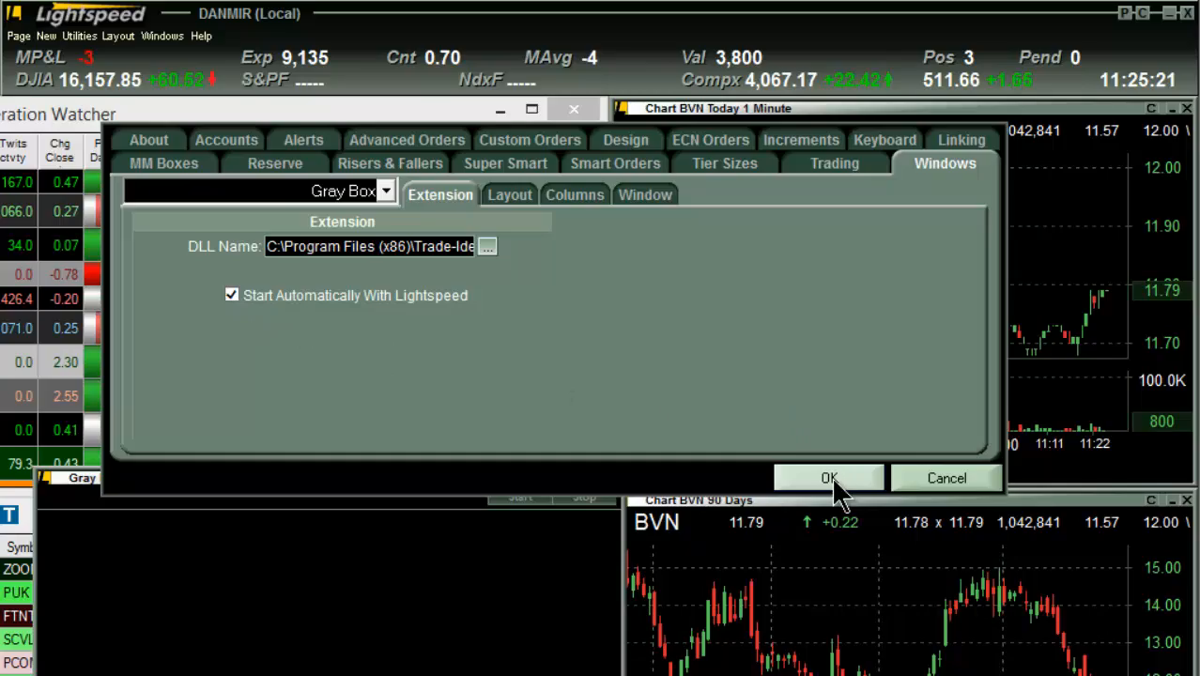
pyautogui.click(828, 478)
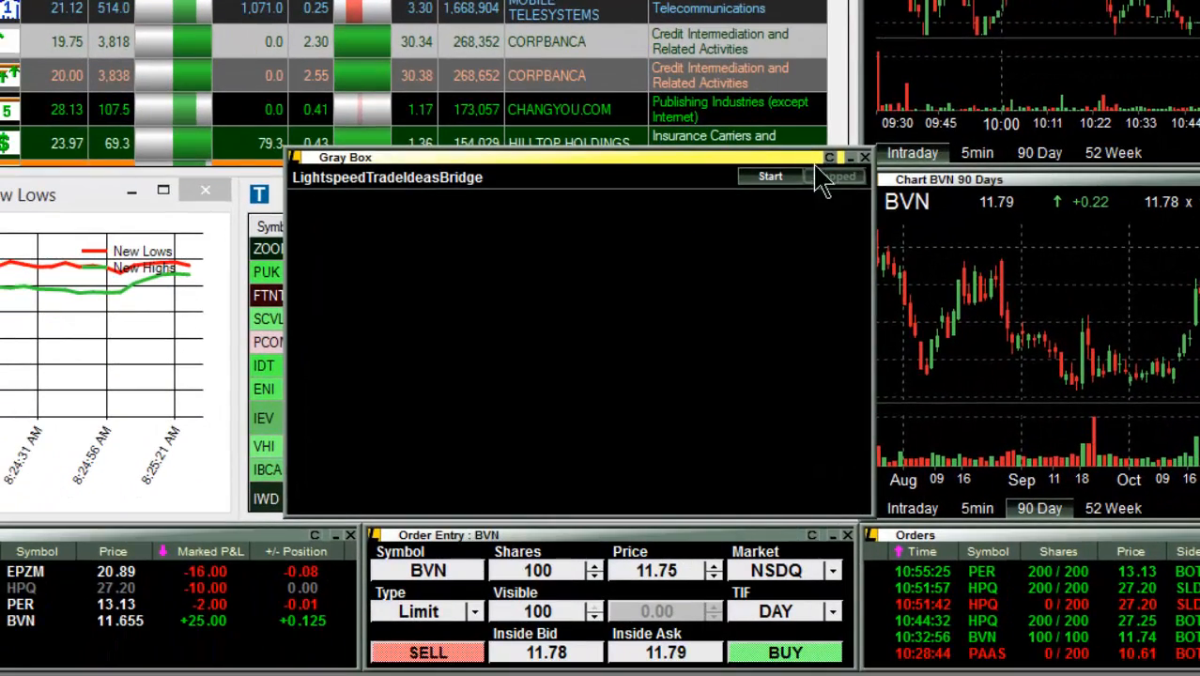
pyautogui.click(770, 176)
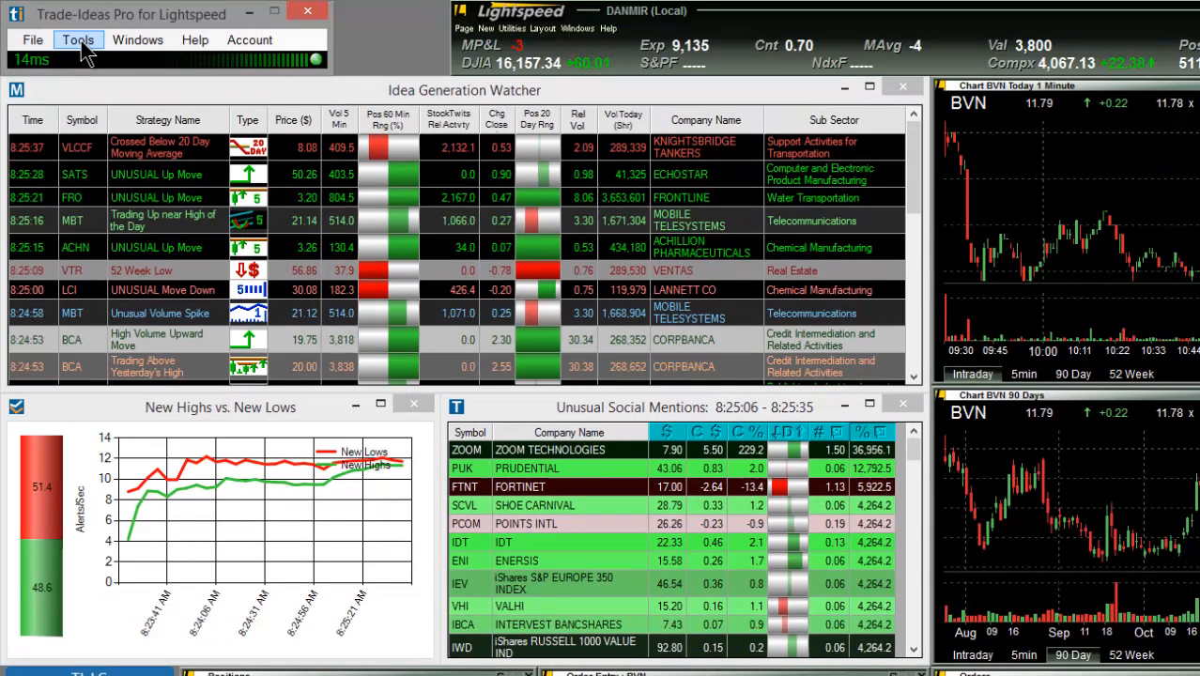
# Step: Launch the Trade-Ideas Brokerage Plus window from the Tools menu
pyautogui.click(77, 40)
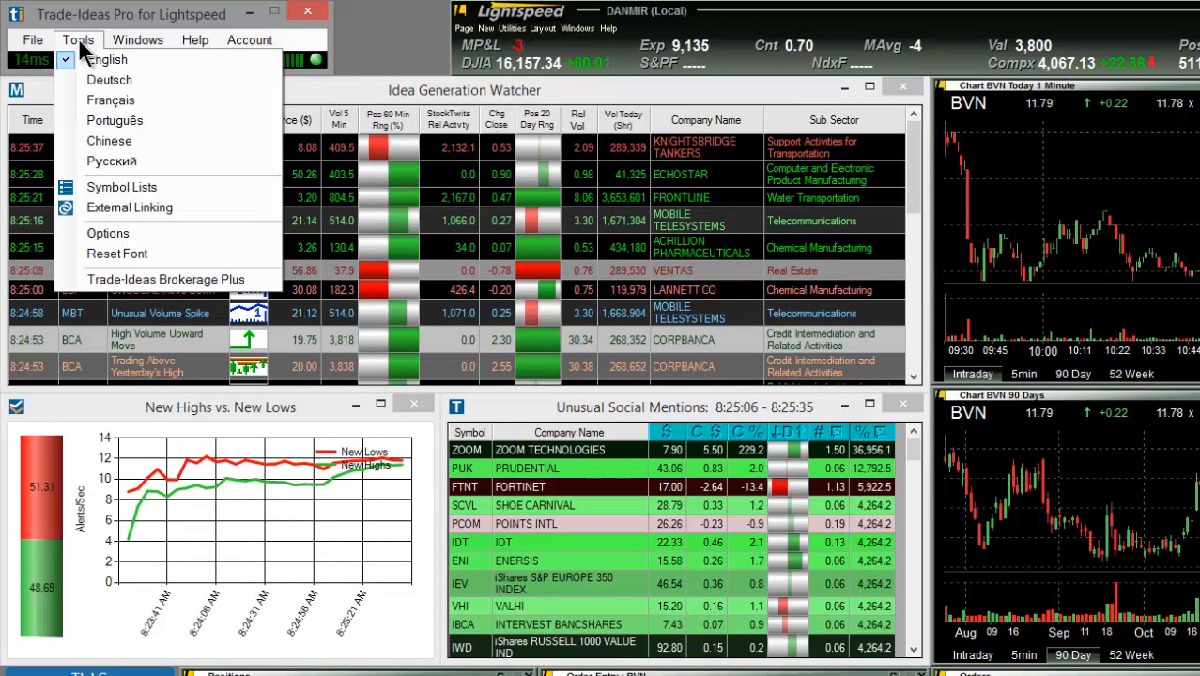
pyautogui.moveTo(166, 279)
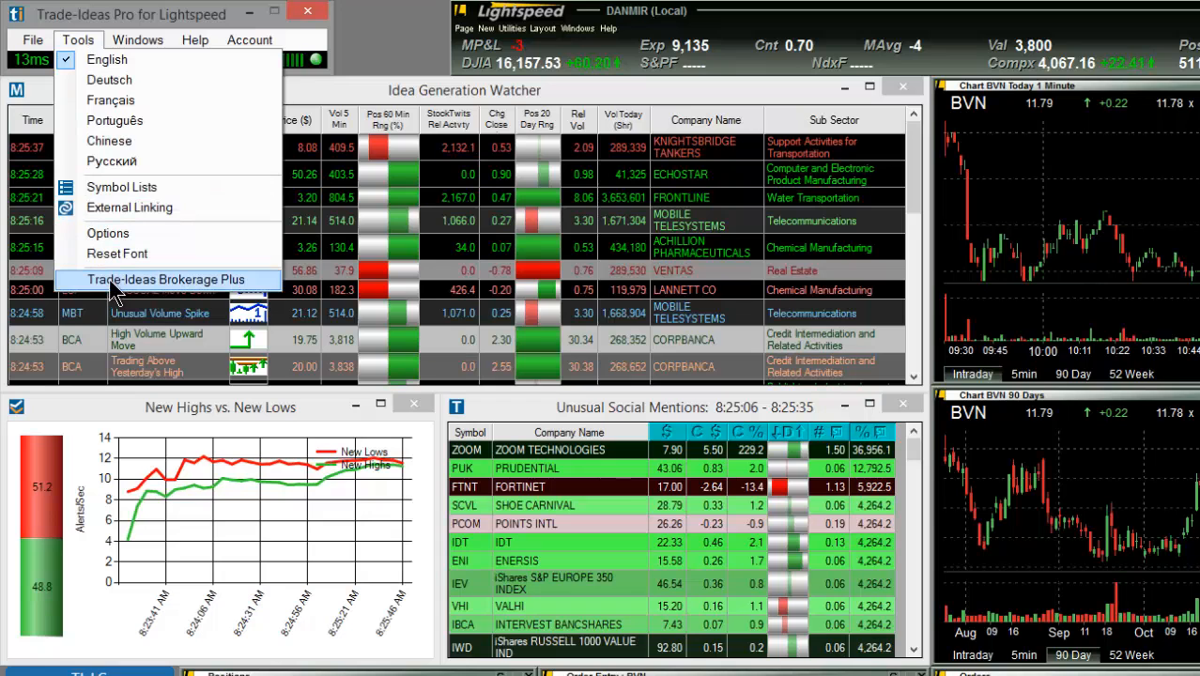
pyautogui.click(167, 278)
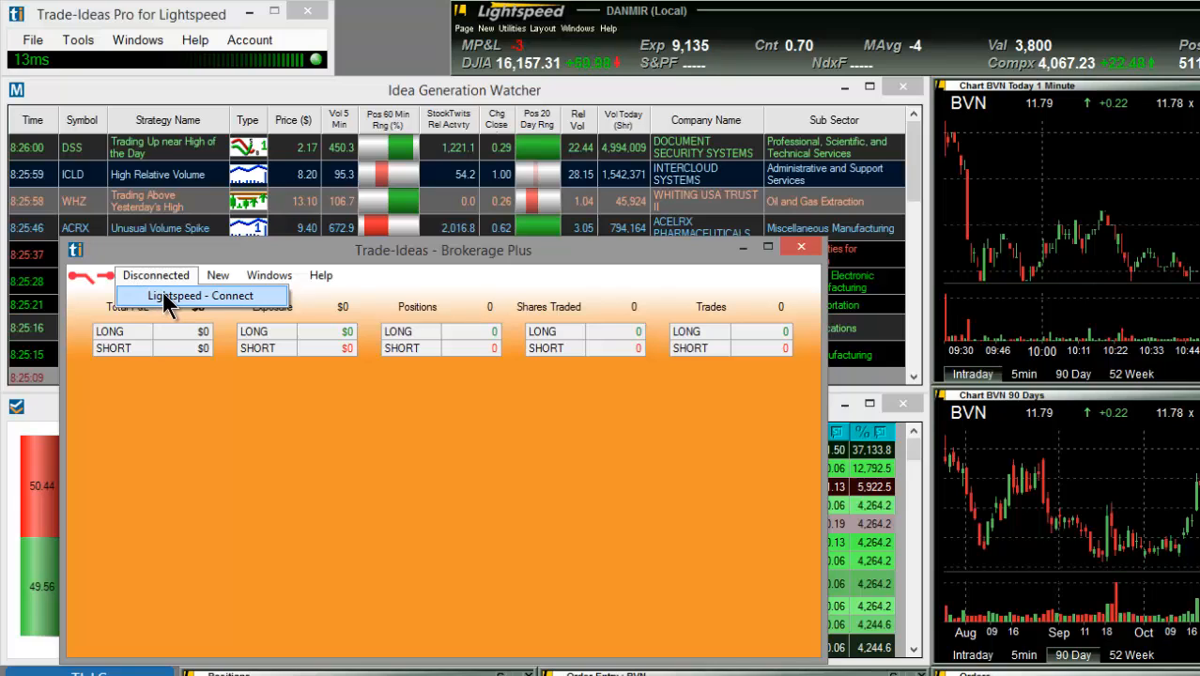
# Step: Connect Brokerage Plus to Lightspeed so its P&L, exposure and positions totals fill in
pyautogui.click(199, 297)
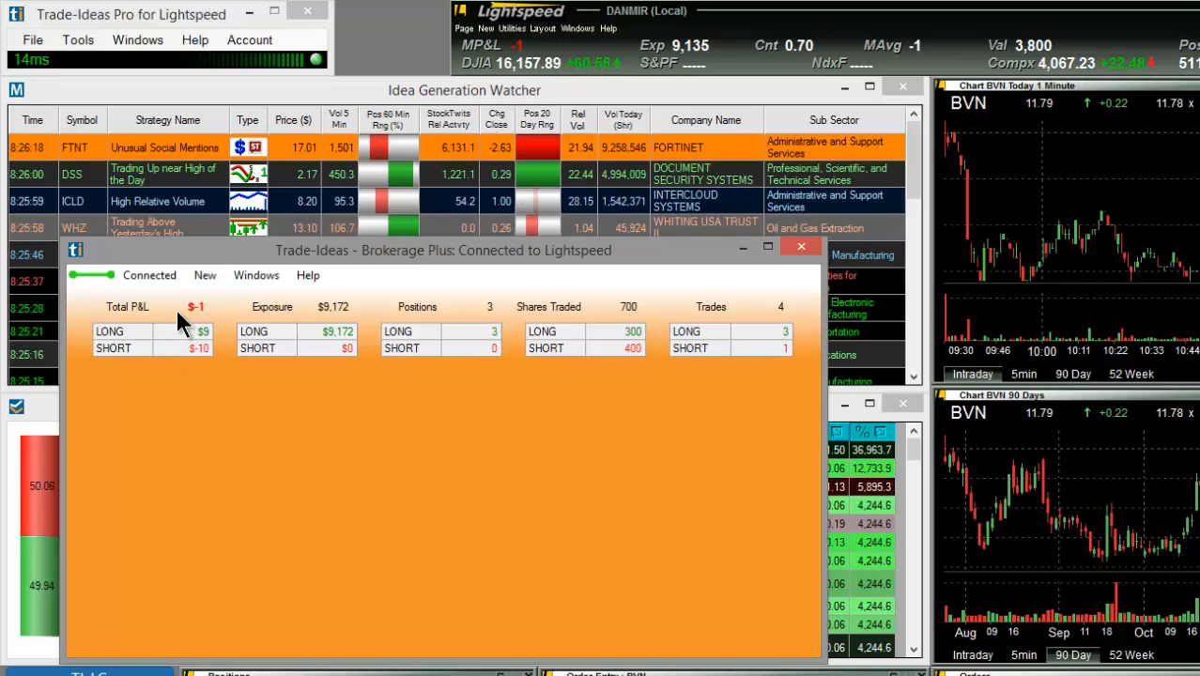
pyautogui.click(204, 274)
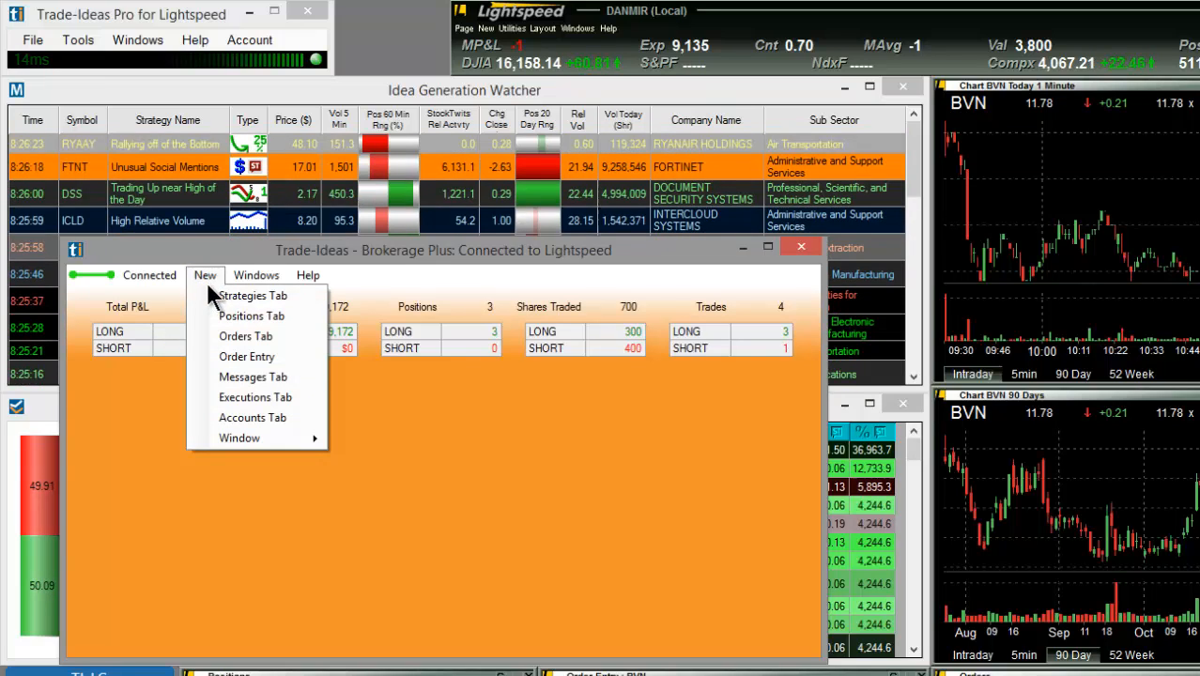
# Step: Add Positions, Orders and Strategies tabs to Brokerage Plus and return to the Positions view
pyautogui.click(251, 316)
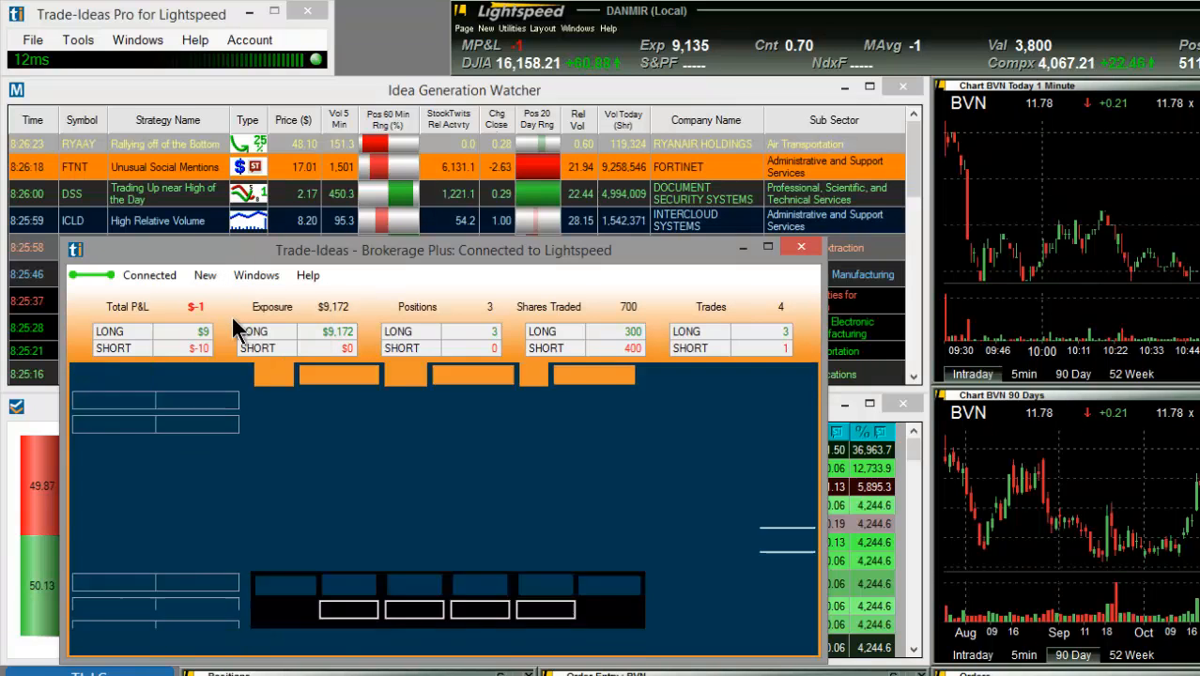
pyautogui.click(97, 375)
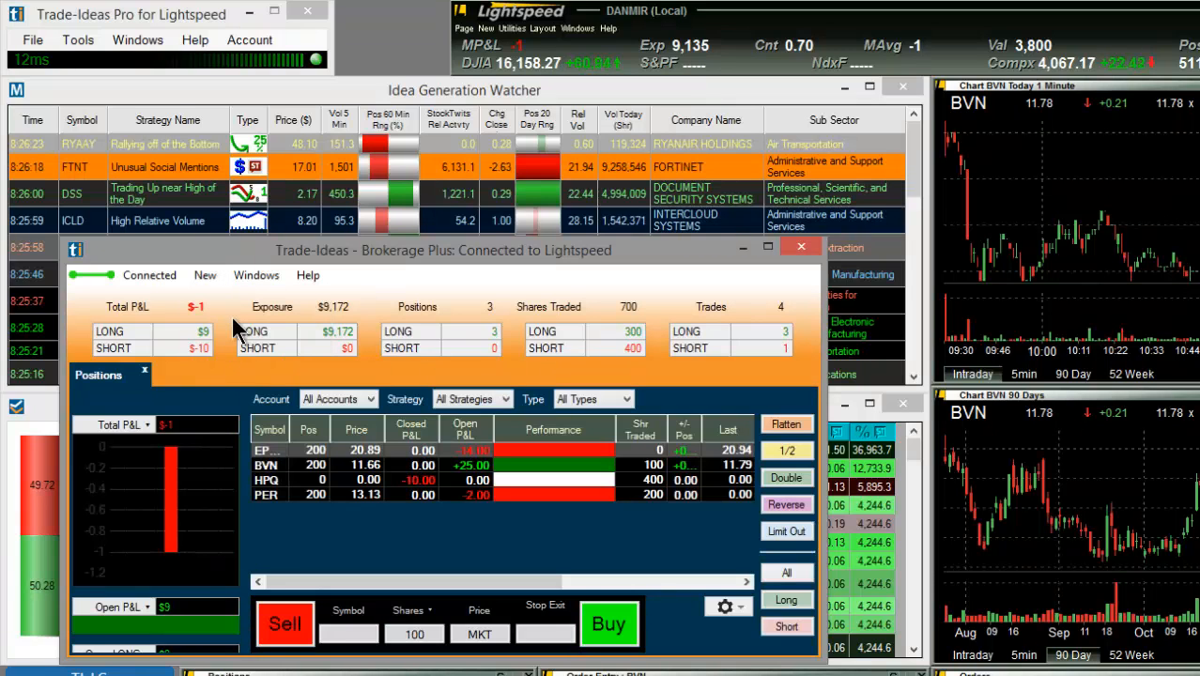
pyautogui.click(205, 274)
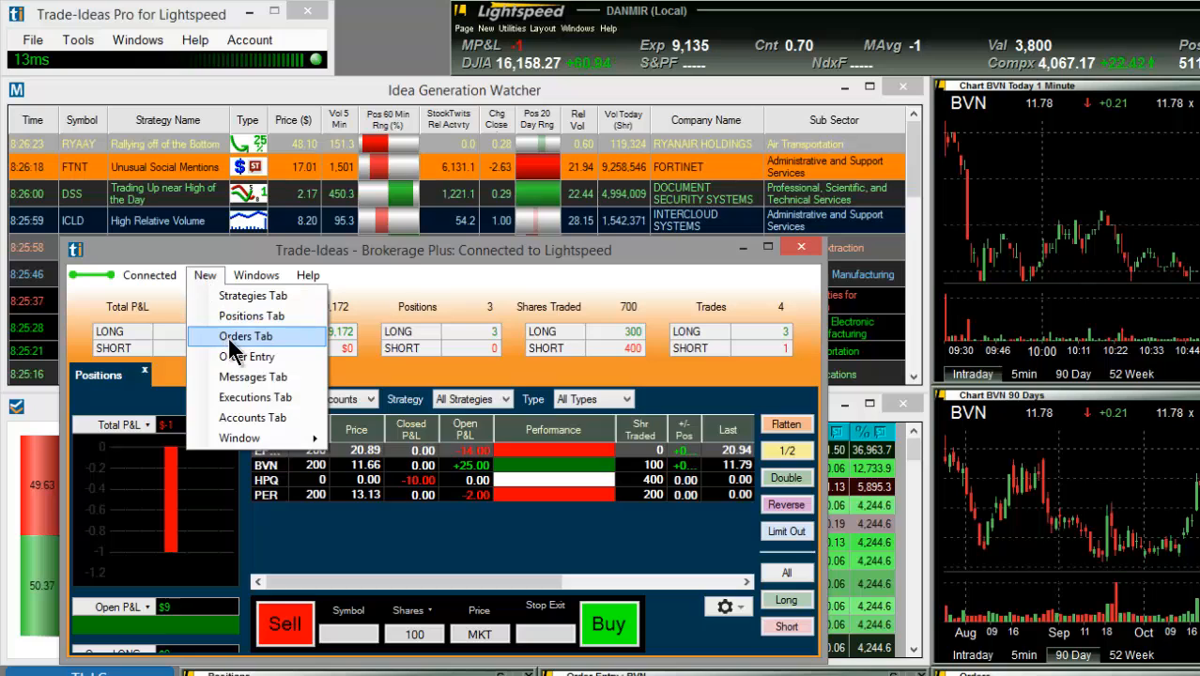
pyautogui.click(244, 336)
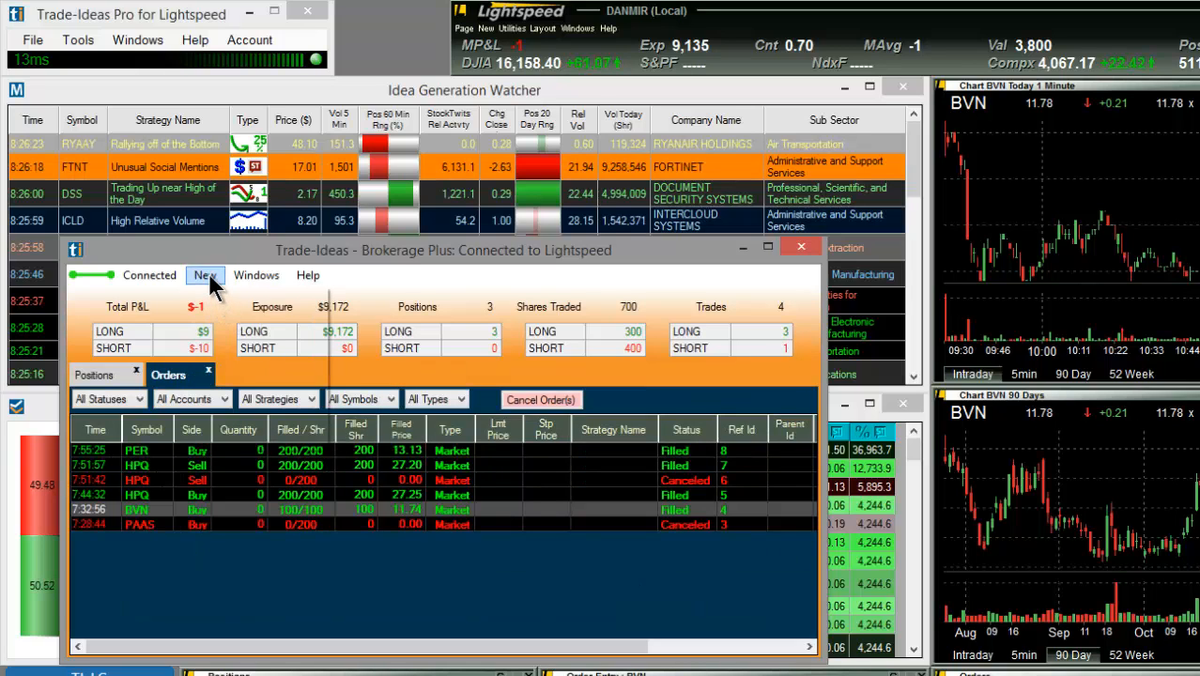
pyautogui.click(244, 375)
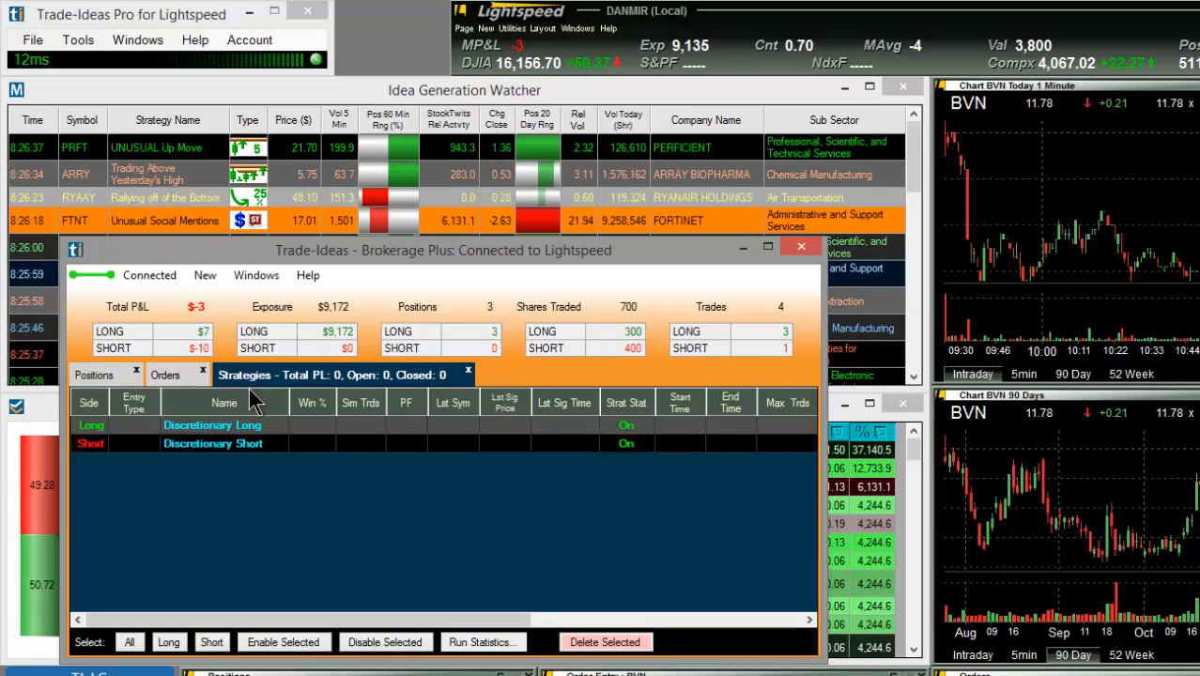
pyautogui.moveTo(225, 409)
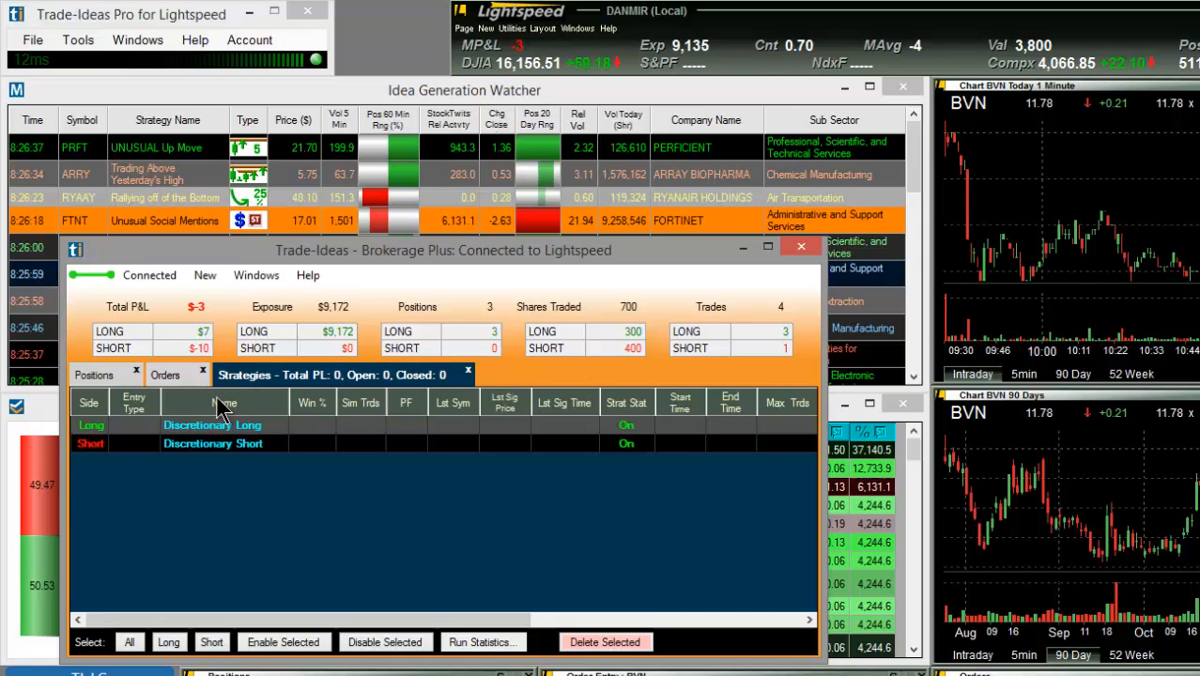
pyautogui.click(97, 376)
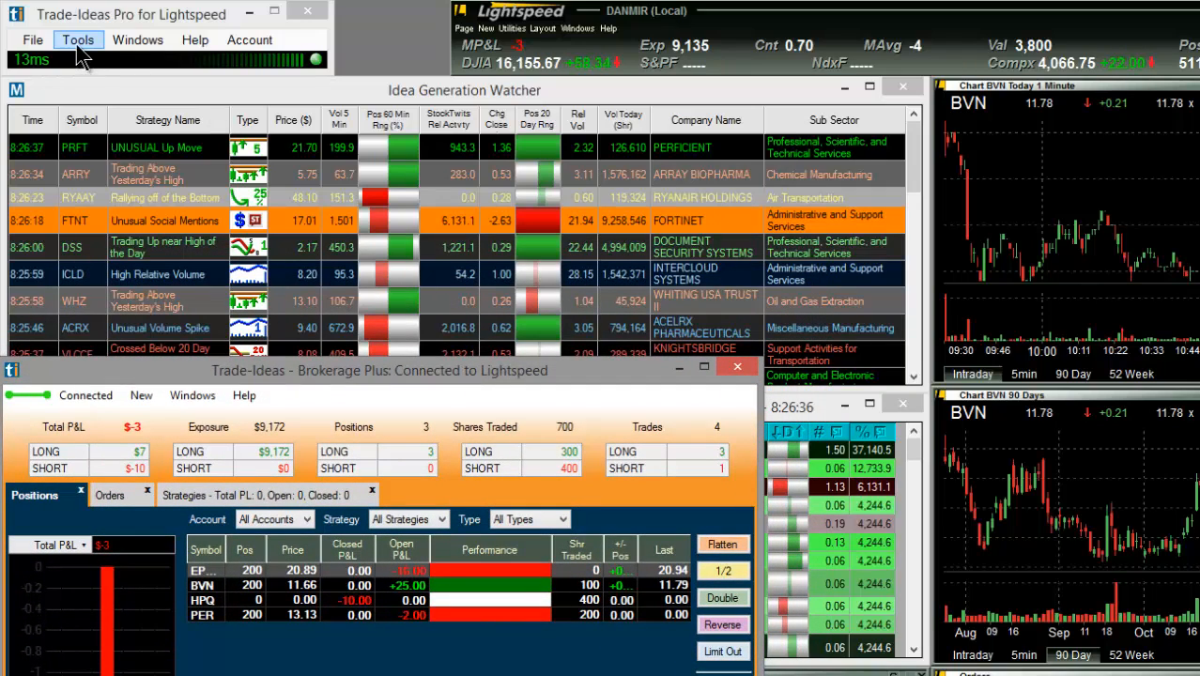
# Step: Open Set up External Linking from Tools and refresh the window list to show Lightspeed
pyautogui.click(77, 39)
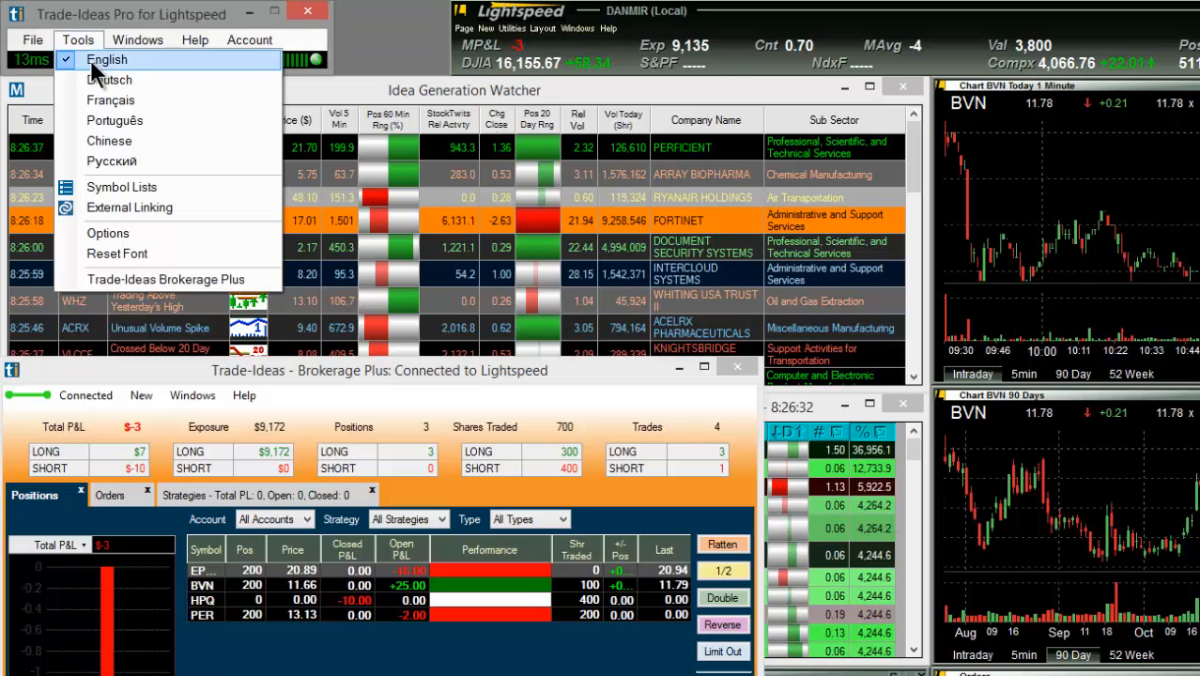
pyautogui.moveTo(130, 207)
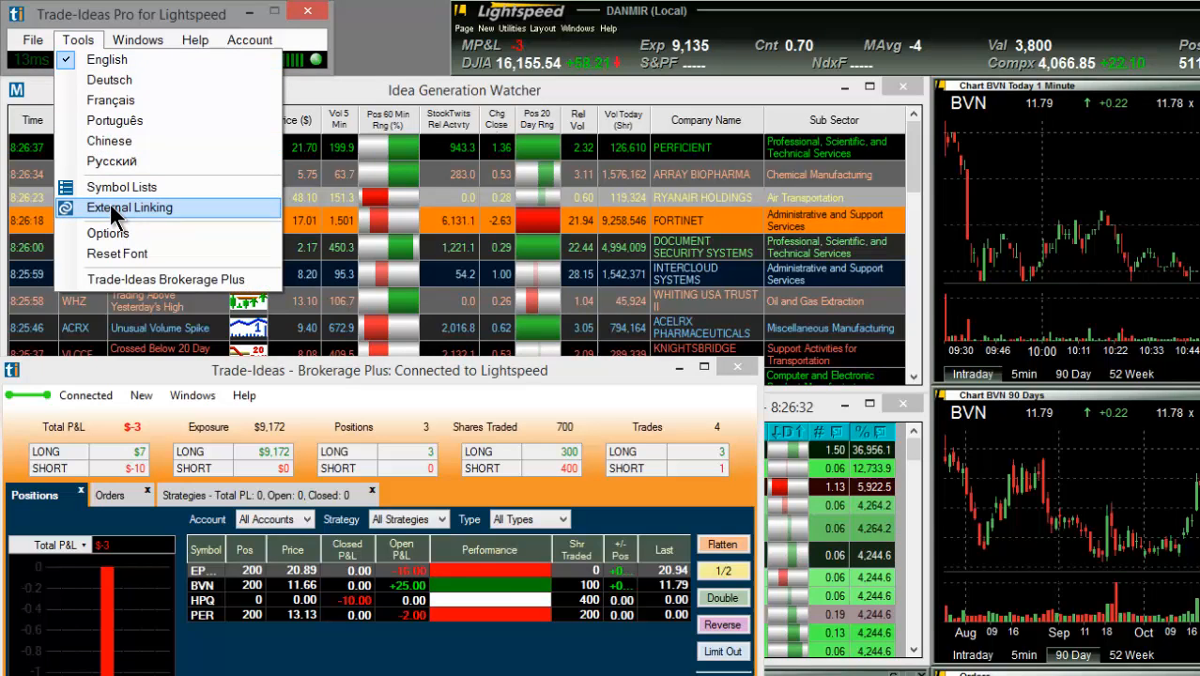
pyautogui.click(129, 207)
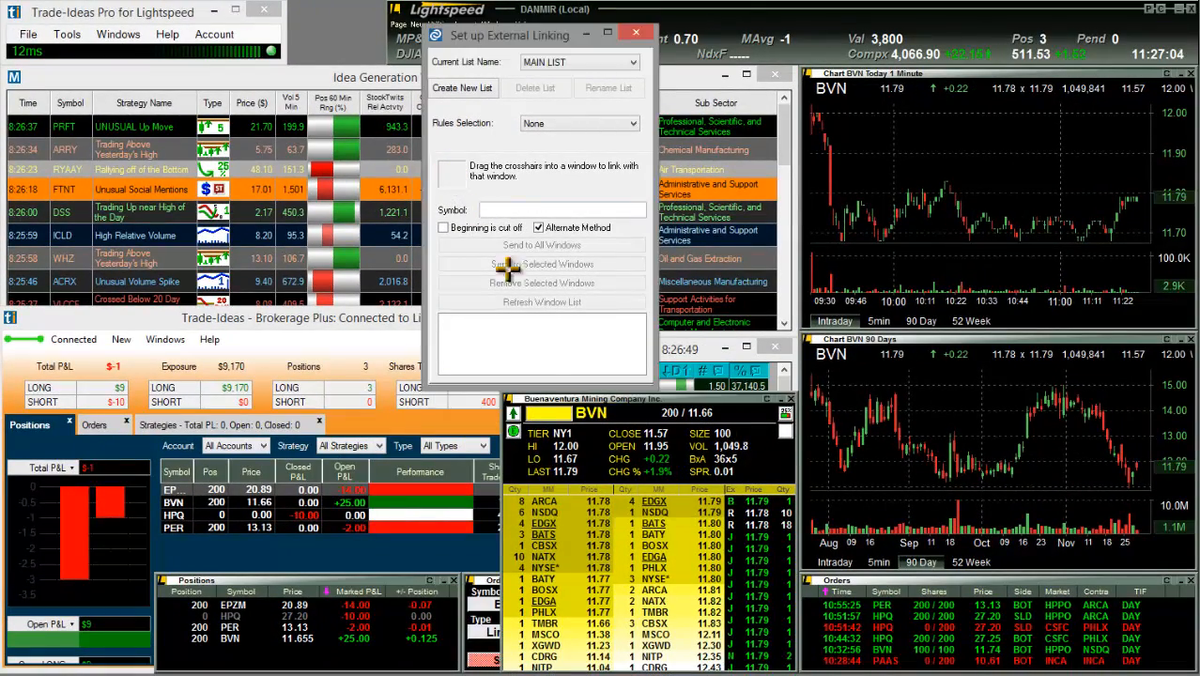
pyautogui.click(541, 319)
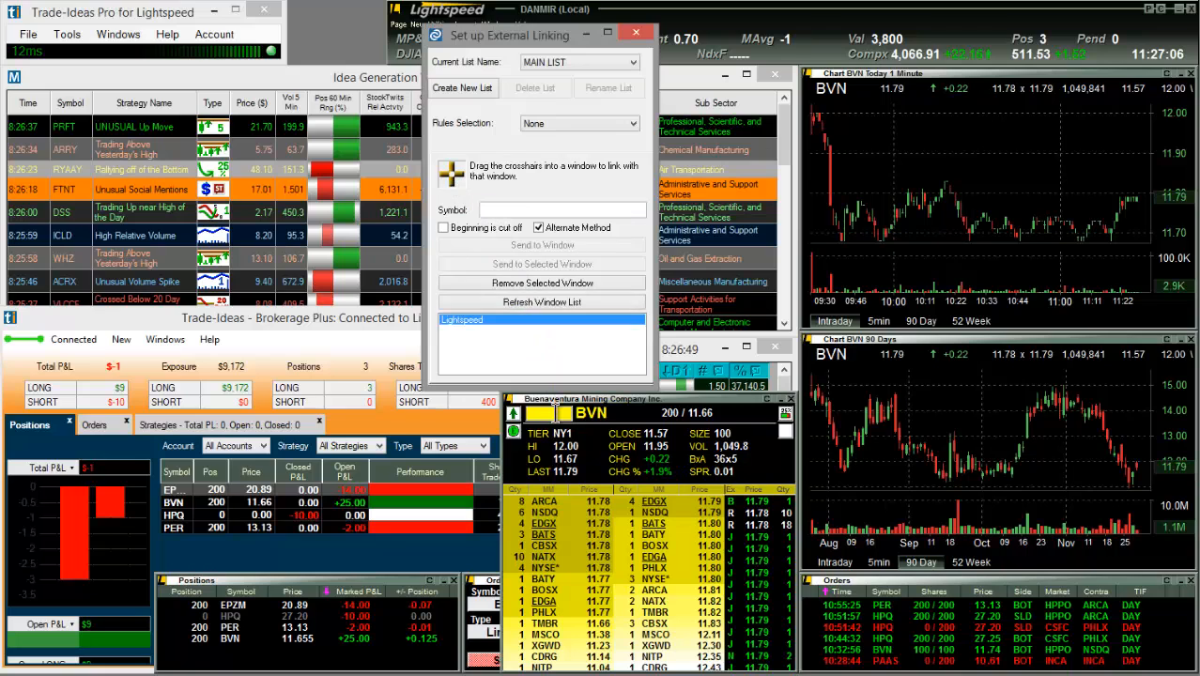